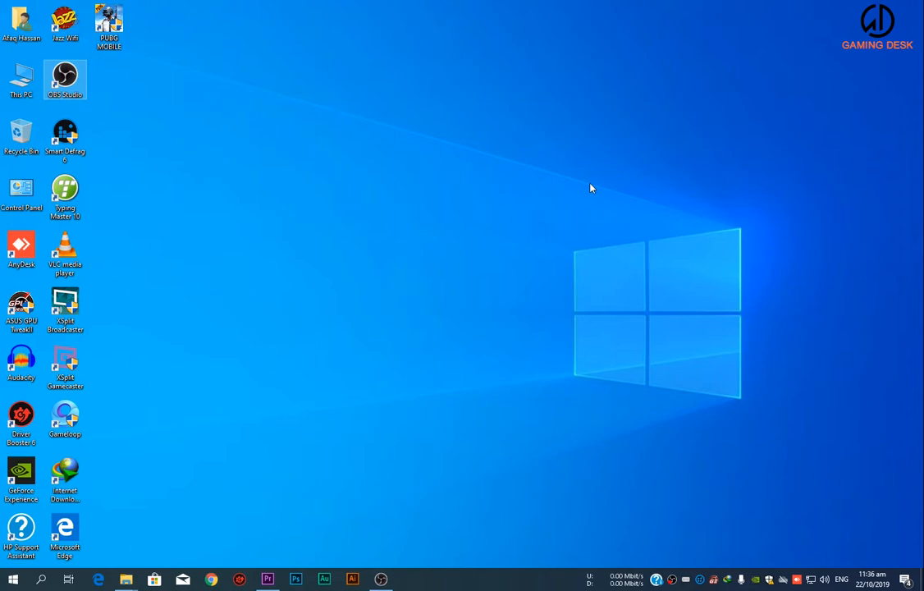
mouse_move(555, 208)
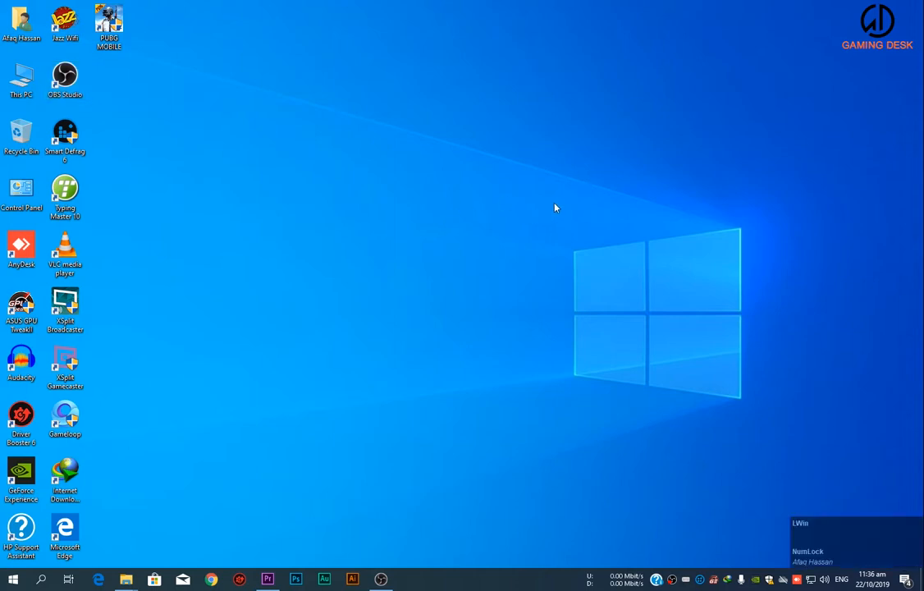
Step: Run gpedit.msc from the Run dialog to start the Local Group Policy Editor
key(Win+r)
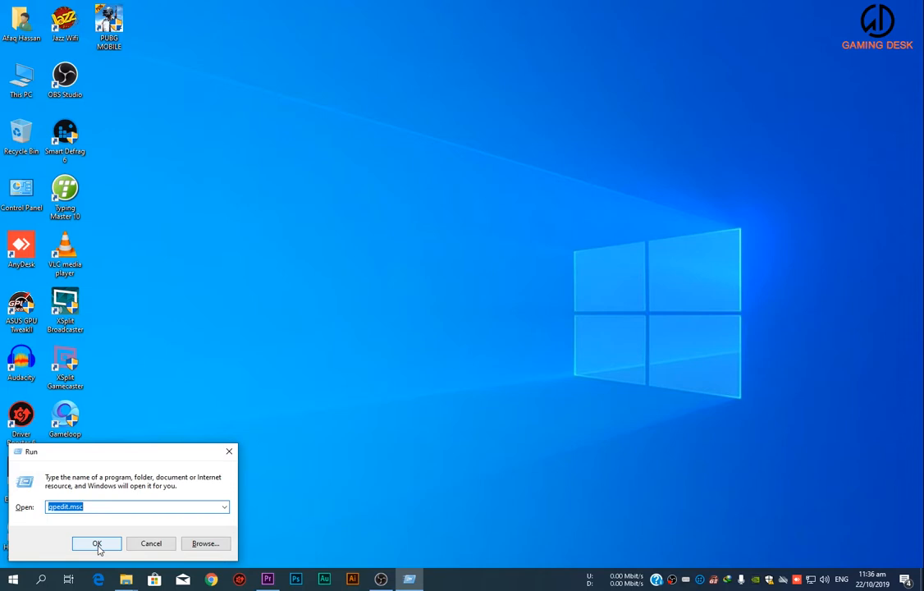
click(97, 543)
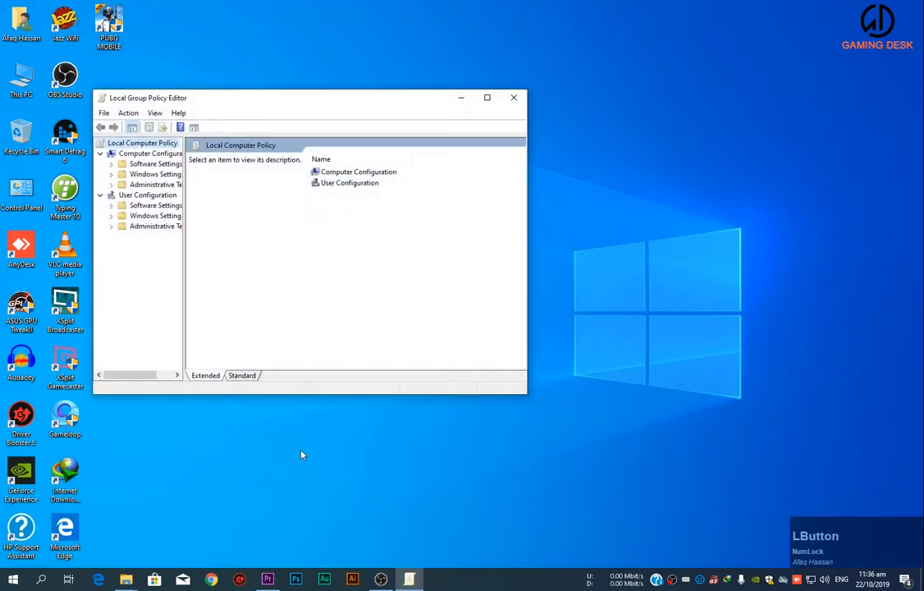
mouse_move(187, 264)
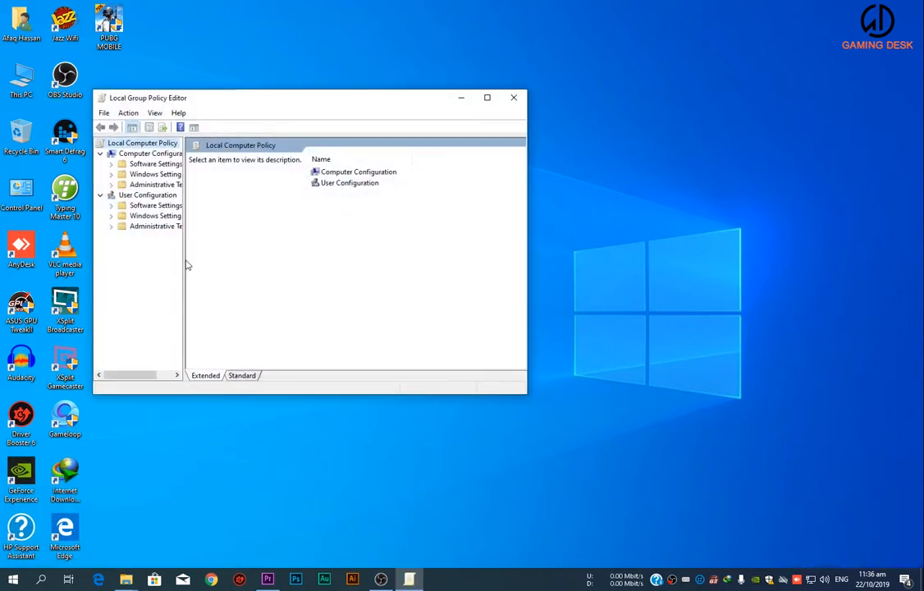
Step: Browse Administrative Templates to Windows Defender Antivirus and open 'Turn off Windows Defender Antivirus'
drag(186, 266, 232, 266)
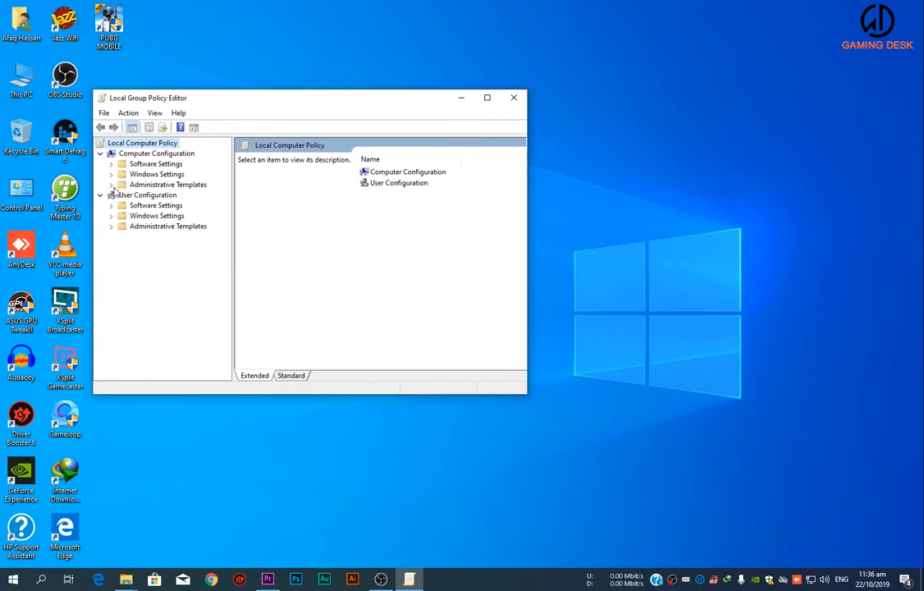
click(110, 184)
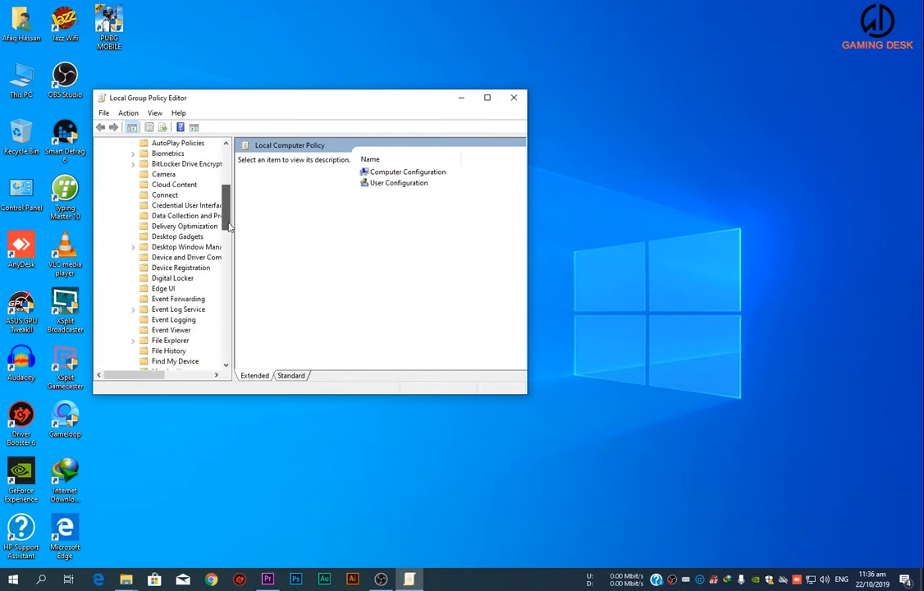
scroll(down, 3)
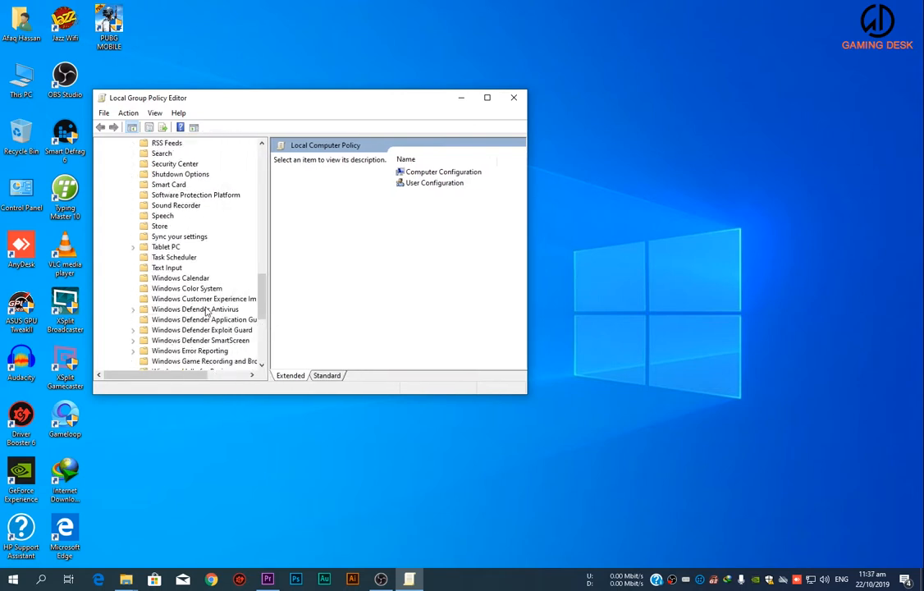
click(195, 309)
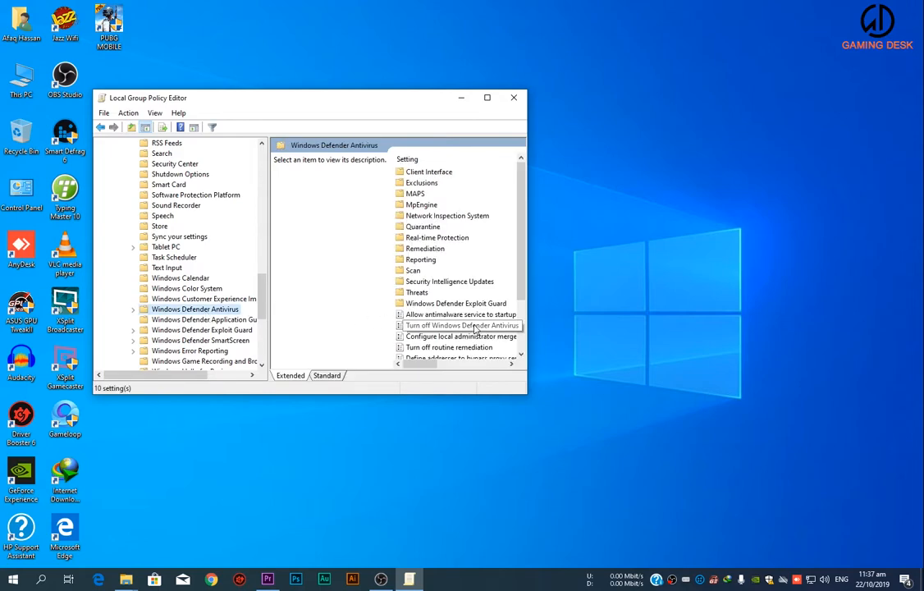
double_click(462, 325)
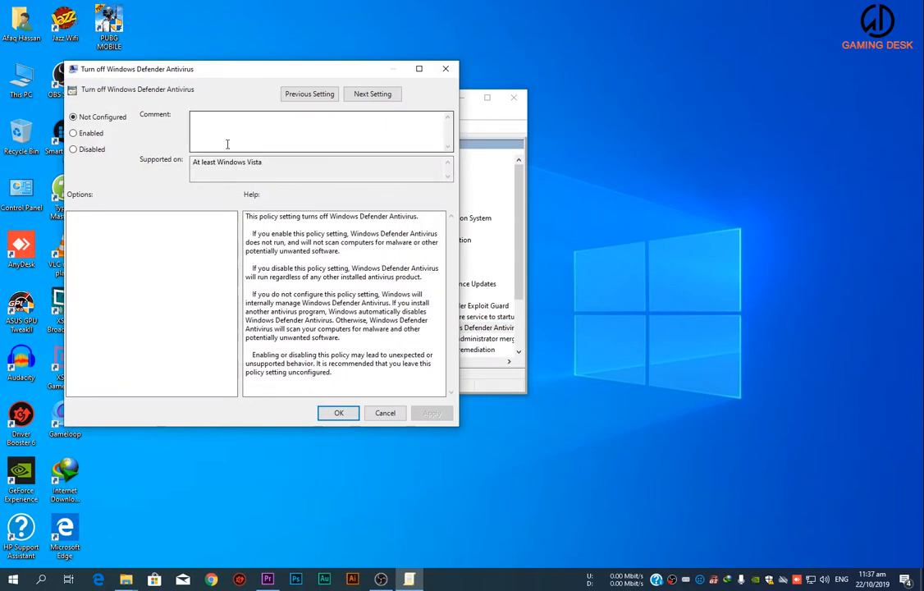
Step: Set 'Turn off Windows Defender Antivirus' to Enabled, close its window, and exit the editor
click(74, 132)
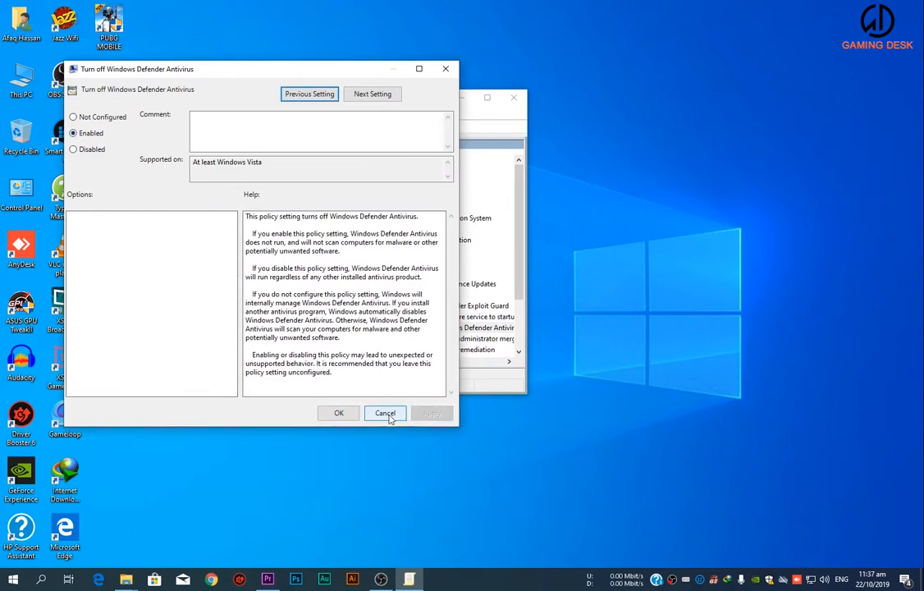
click(385, 412)
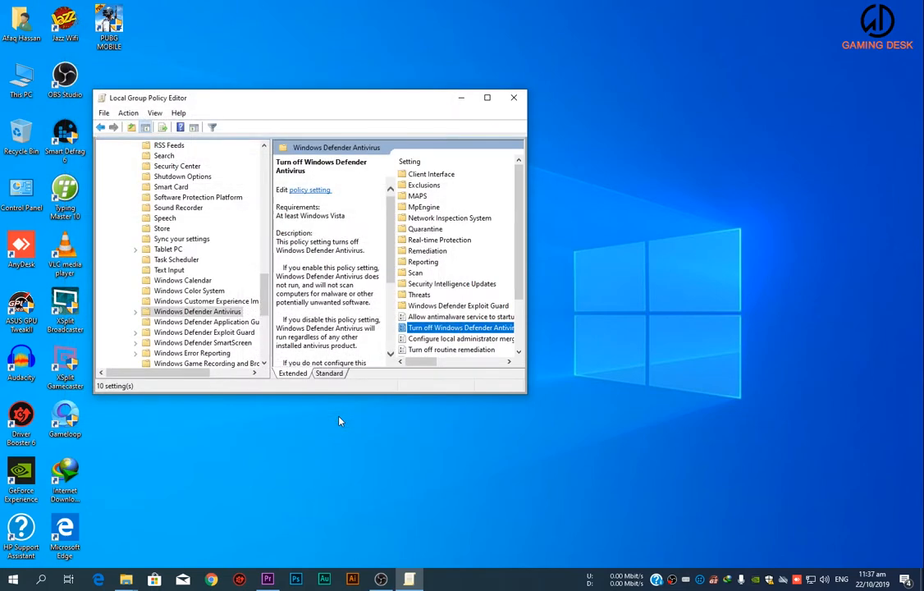
click(514, 98)
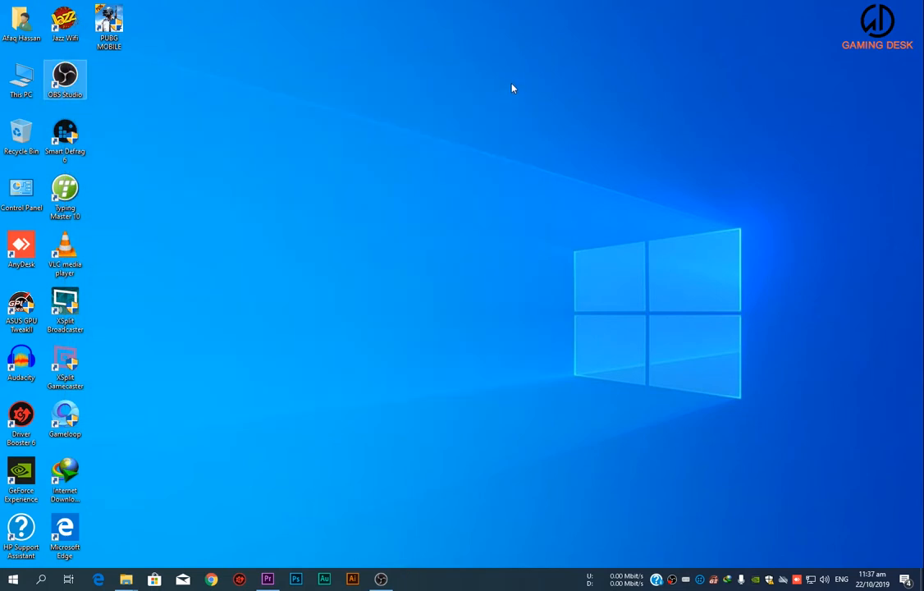
mouse_move(461, 246)
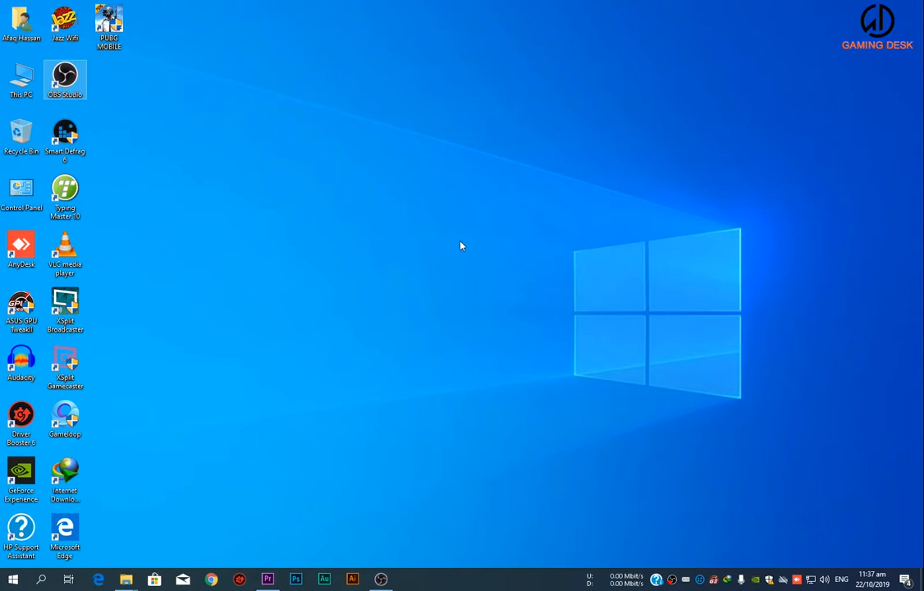